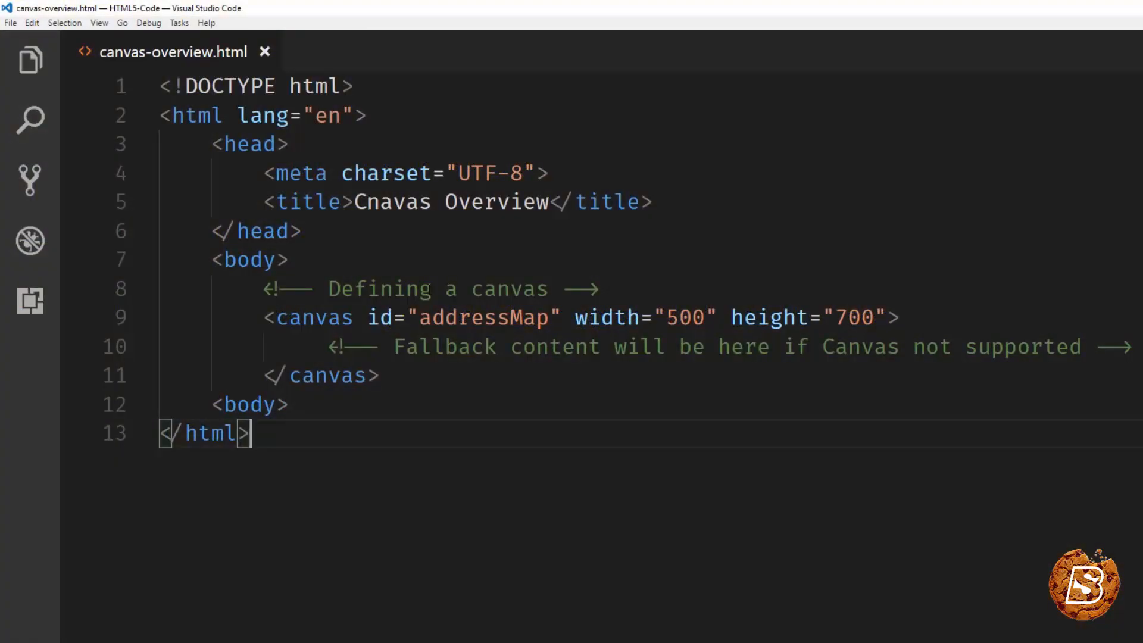
{"action": "double_click", "coordinate": [313, 317]}
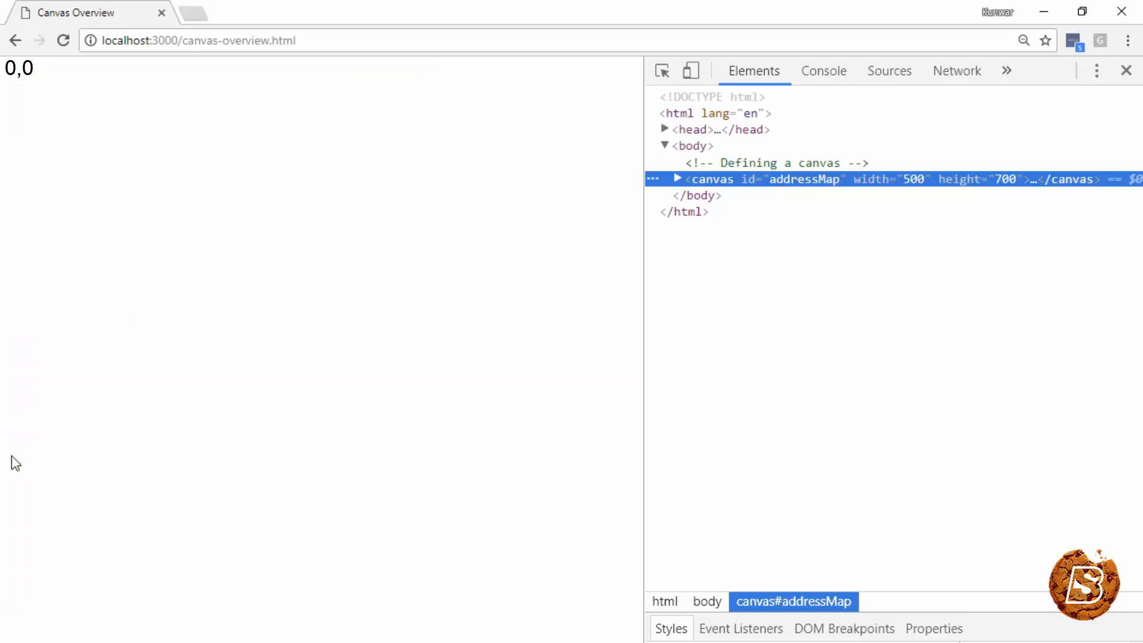
{"action": "mouse_move", "coordinate": [25, 95]}
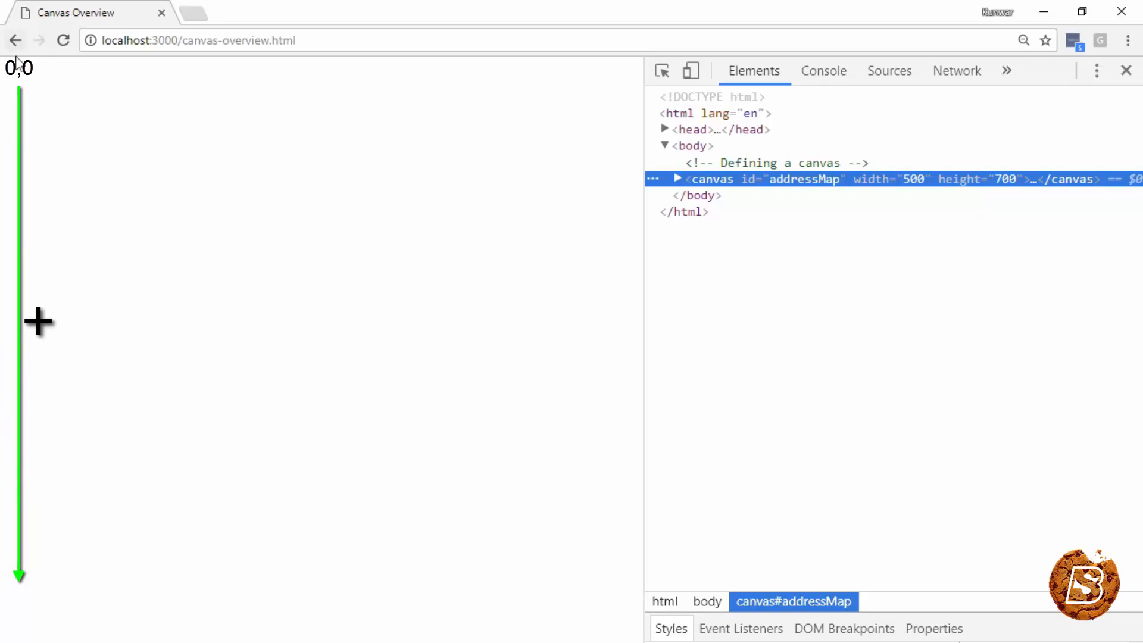
{"action": "mouse_move", "coordinate": [1116, 382]}
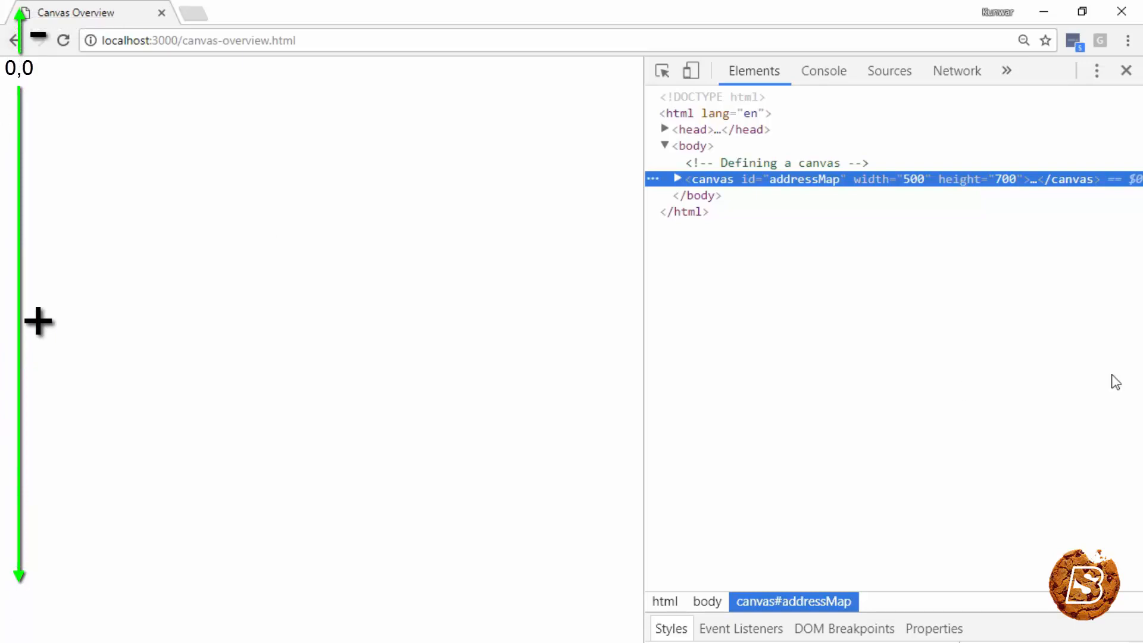